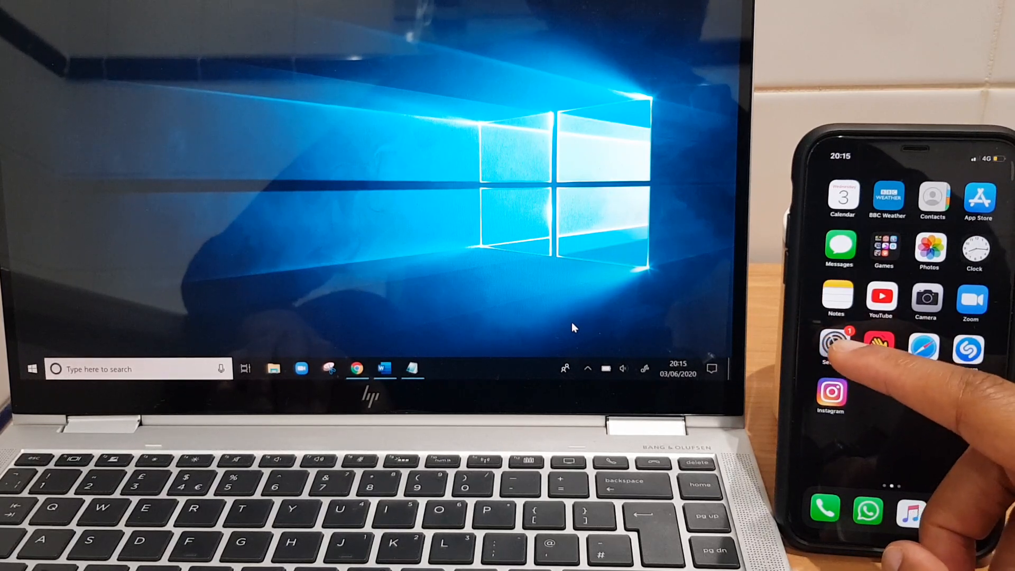
# - On the iPhone, go from Settings through Mobile Data to the Personal Hotspot page
pyautogui.click(827, 347)
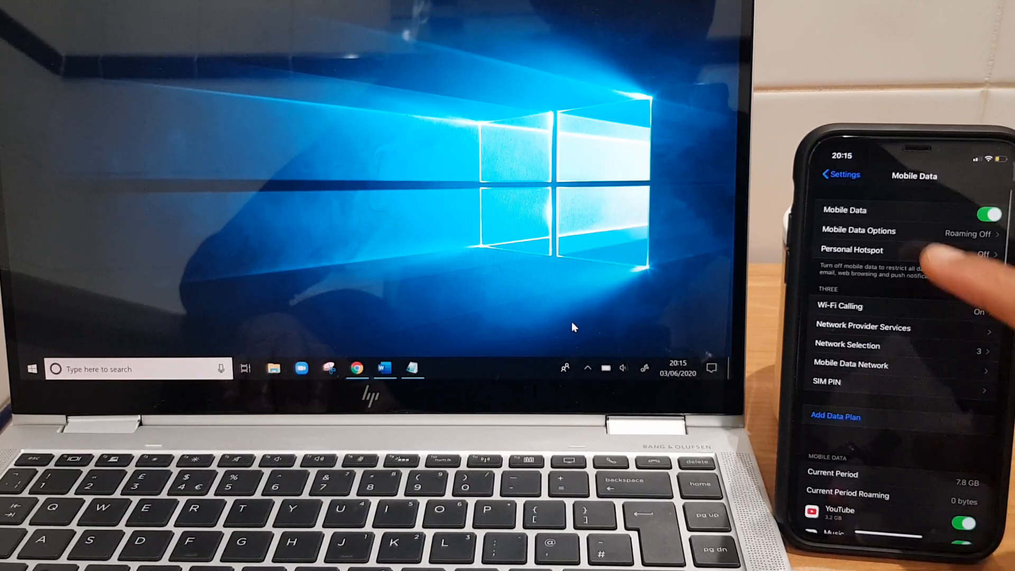
pyautogui.click(839, 175)
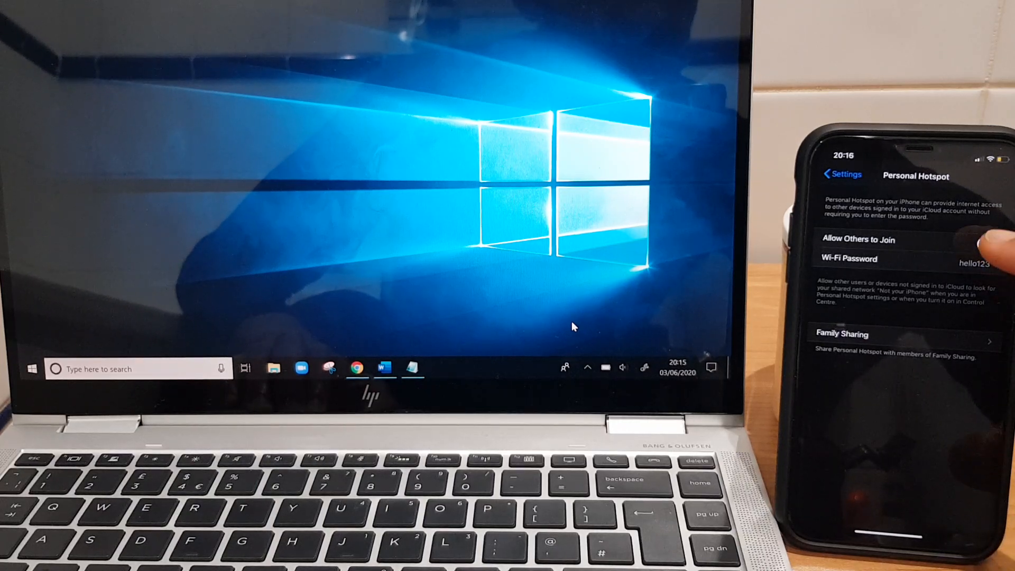
# - Switch on 'Allow Others to Join' so devices can use the hotspot
pyautogui.click(989, 240)
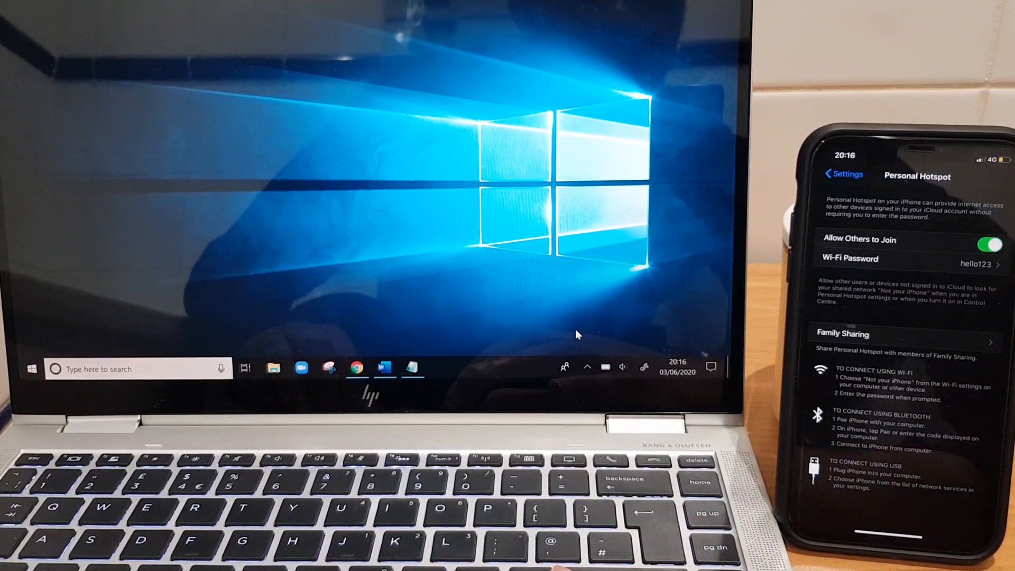
pyautogui.moveTo(590, 375)
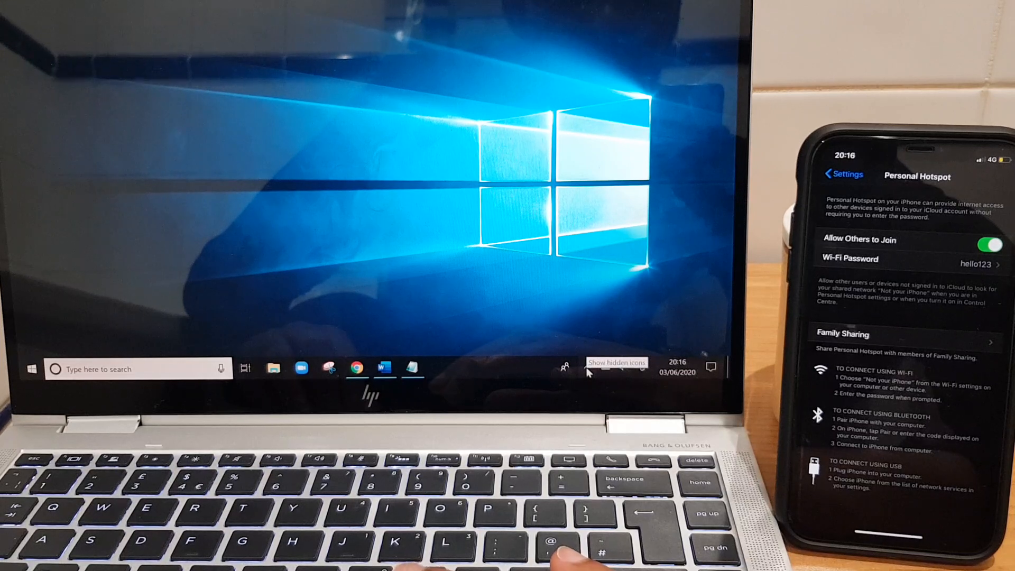
# - Open the taskbar network flyout listing Wi-Fi networks, including 'Not your iPhone'
pyautogui.click(587, 368)
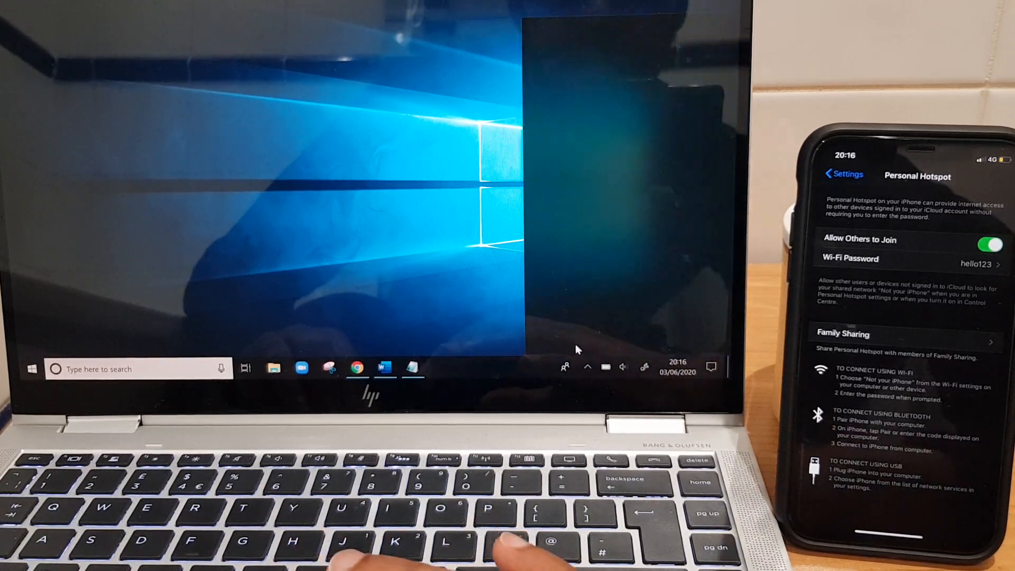
pyautogui.click(643, 367)
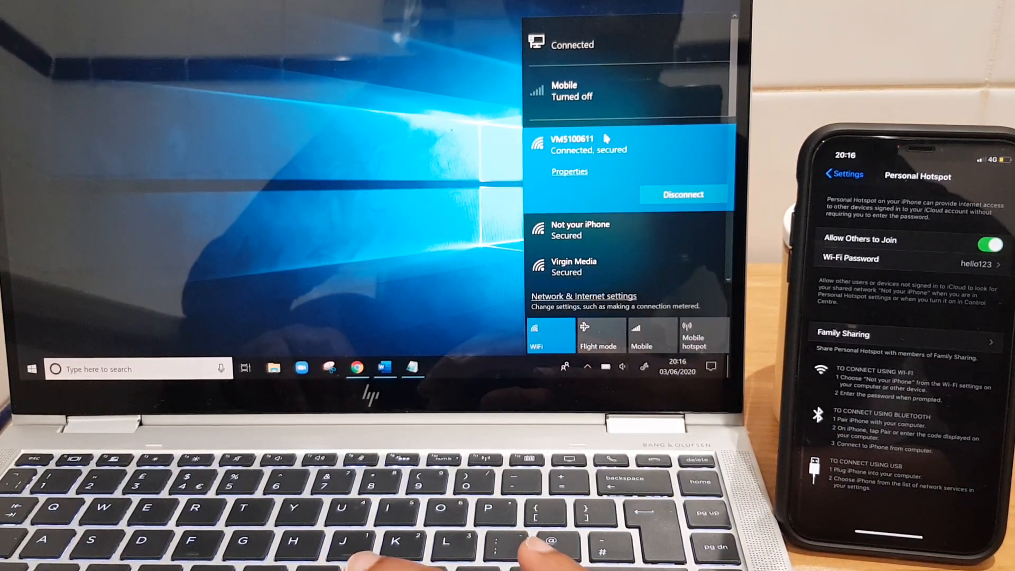
pyautogui.moveTo(589, 244)
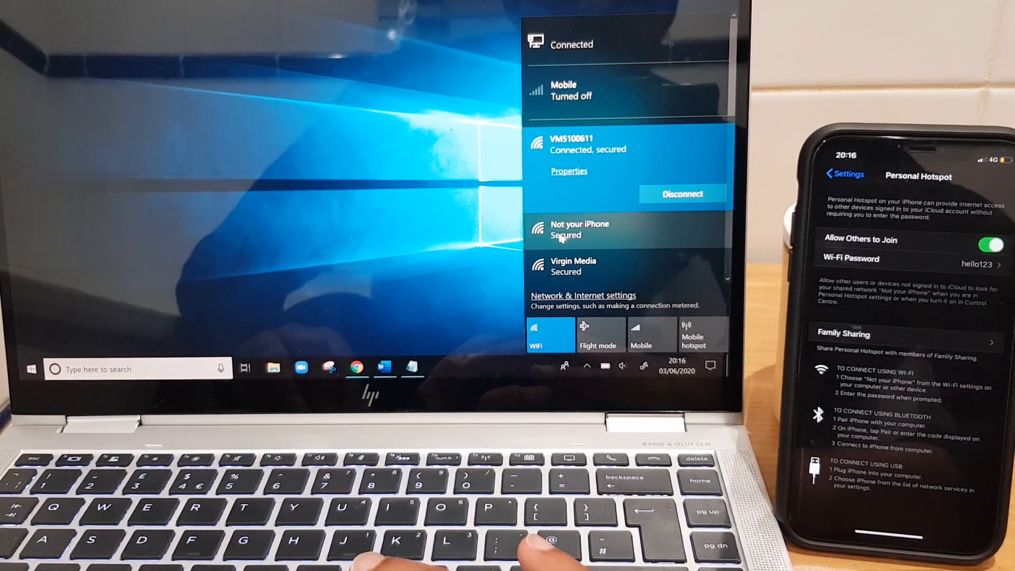
pyautogui.click(579, 229)
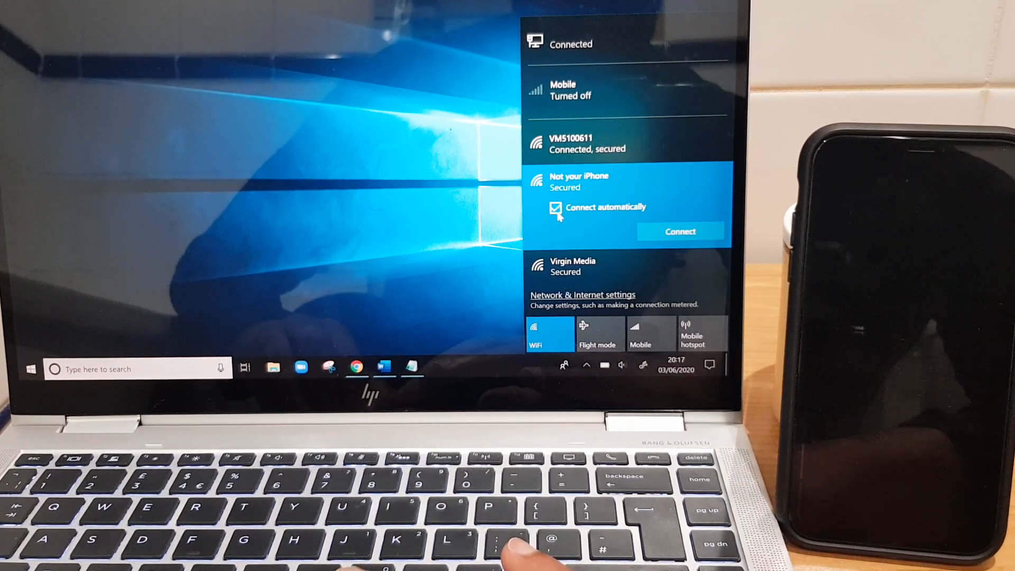
pyautogui.click(556, 207)
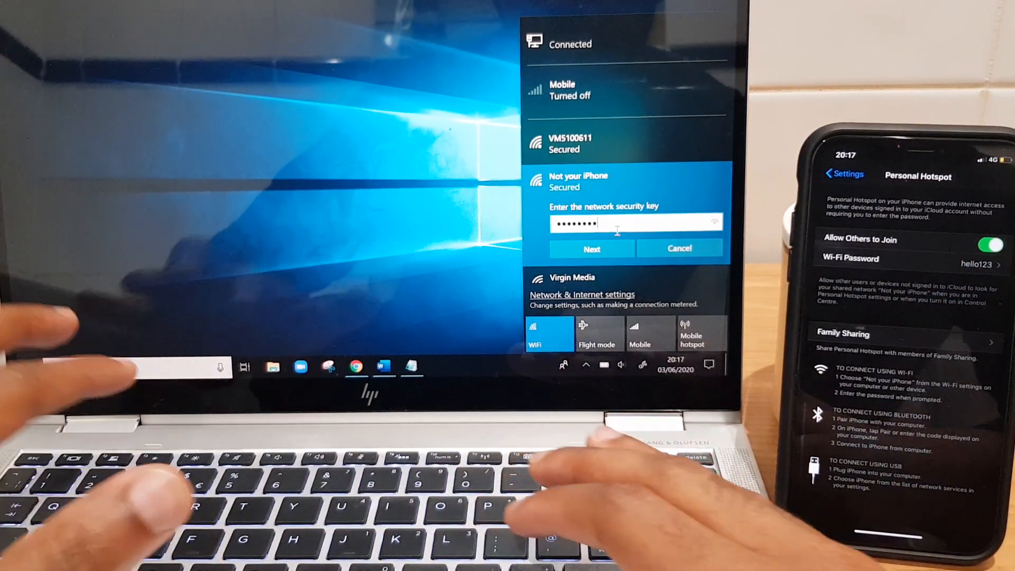
pyautogui.click(592, 249)
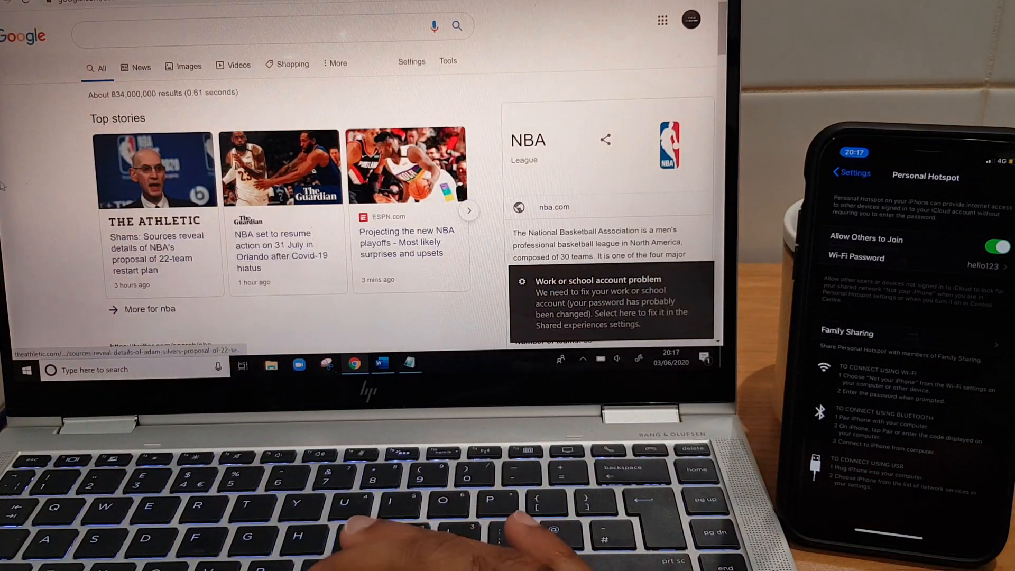
# - Open the ESPN 'Projecting the new NBA playoffs' top story from the Google results
pyautogui.scroll(-3)
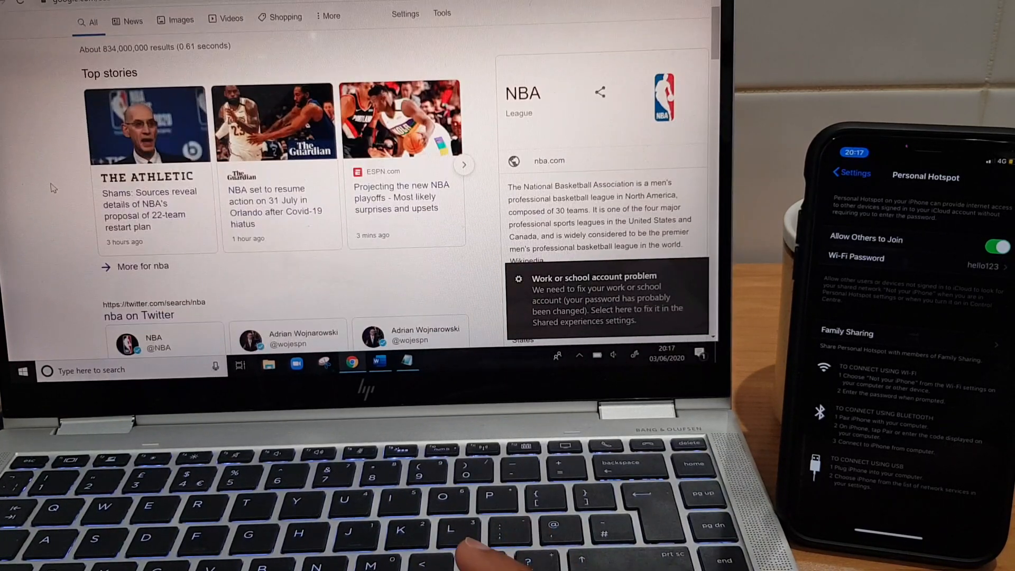
pyautogui.click(401, 197)
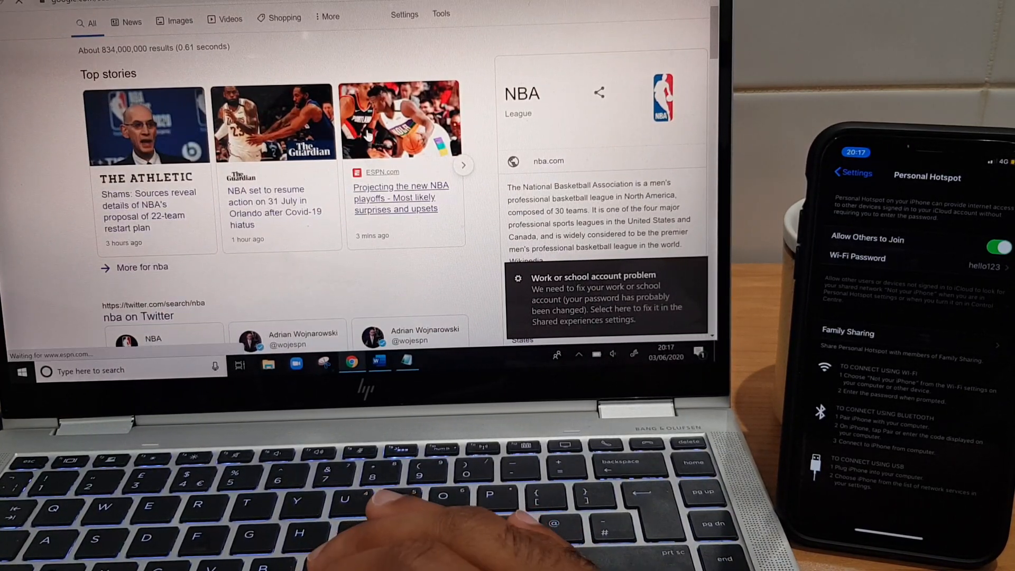
pyautogui.click(401, 191)
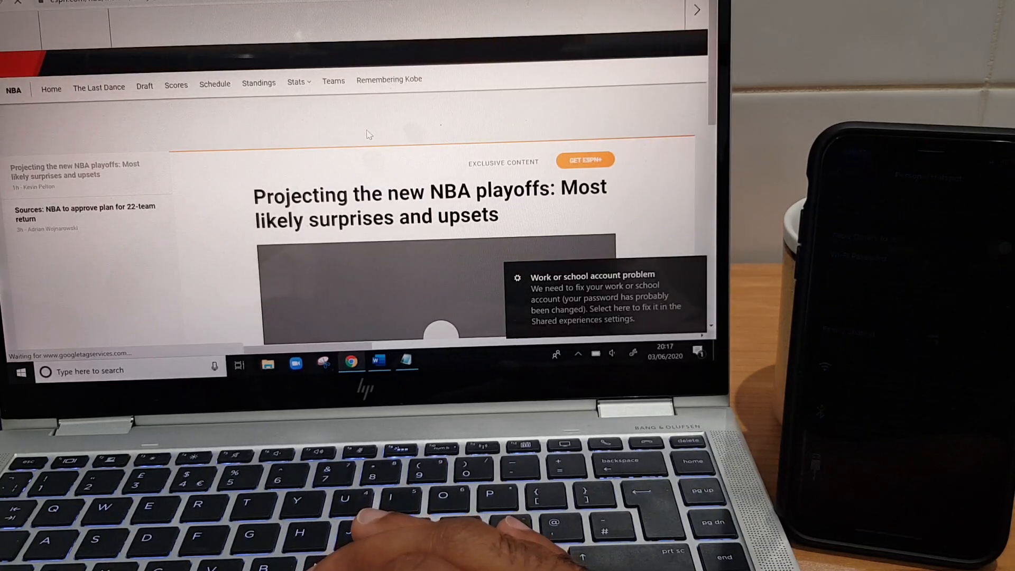